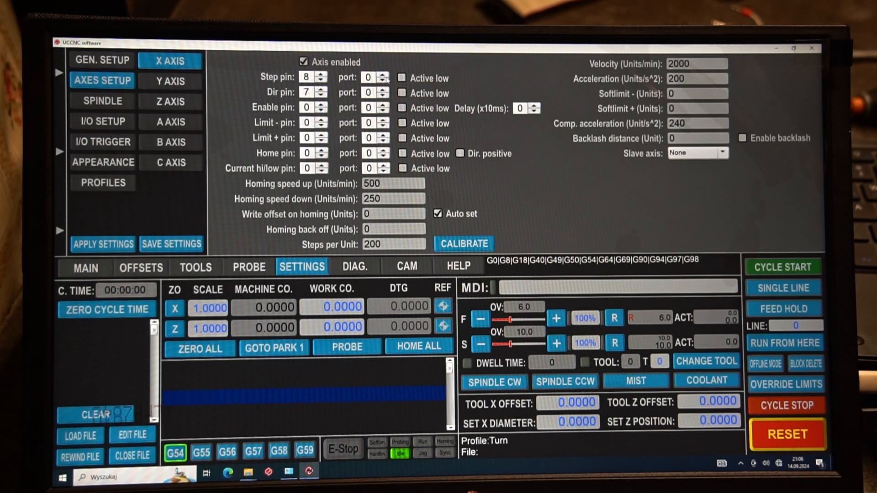
Step: Put the X axis step and dir pins on port 2 with 2000 steps per unit and 1000 acceleration
left_click(381, 76)
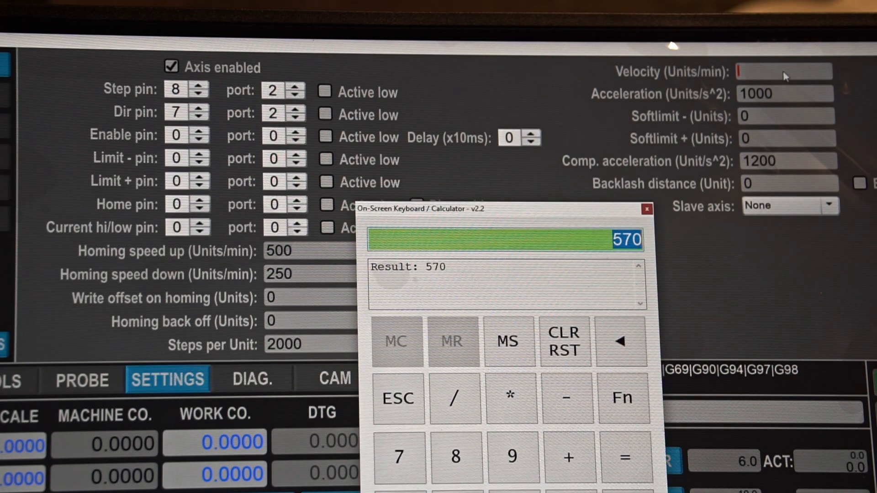
Step: Enter 3000 as the X axis velocity, then tick the 400kHz kernel frequency in General Setup
type("3000")
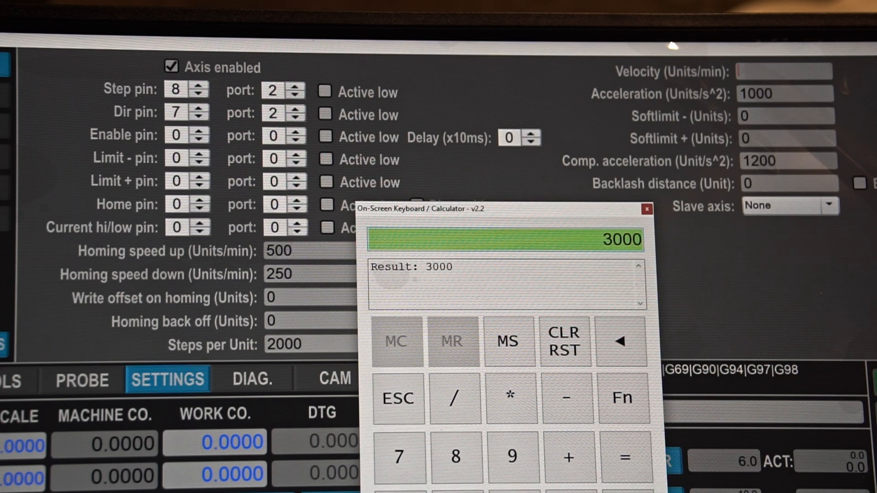
left_click(646, 208)
type("12")
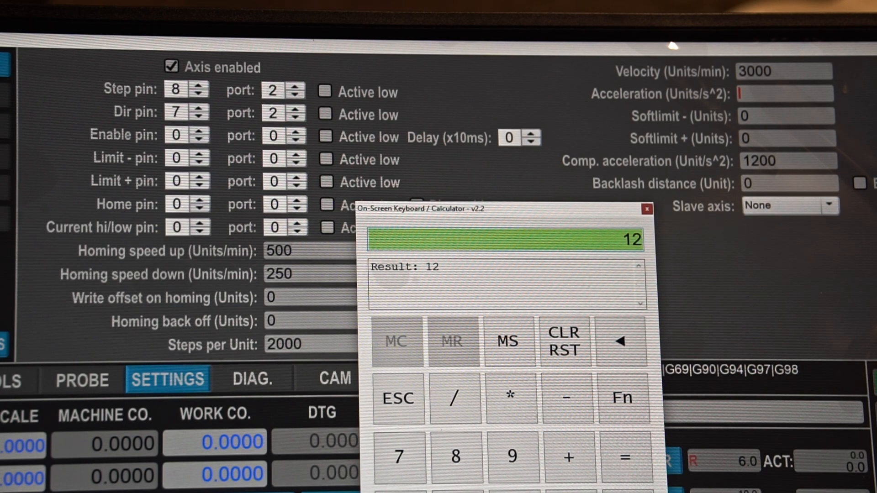
left_click(646, 209)
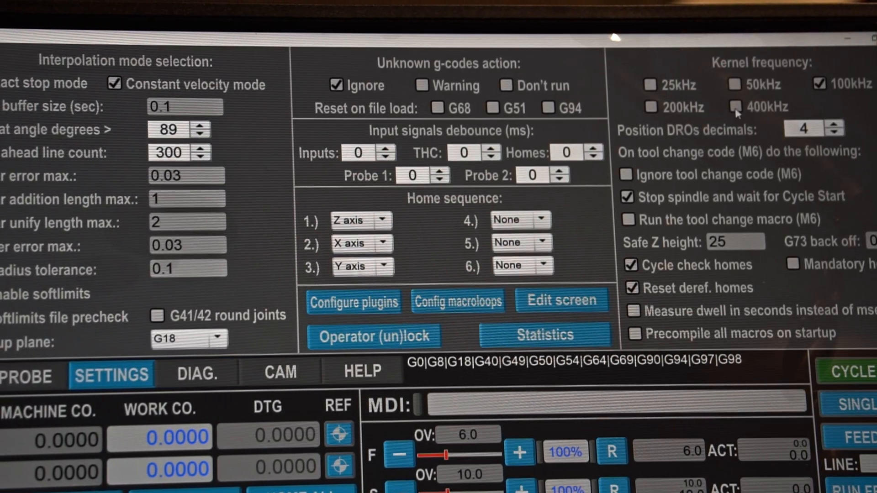
left_click(738, 107)
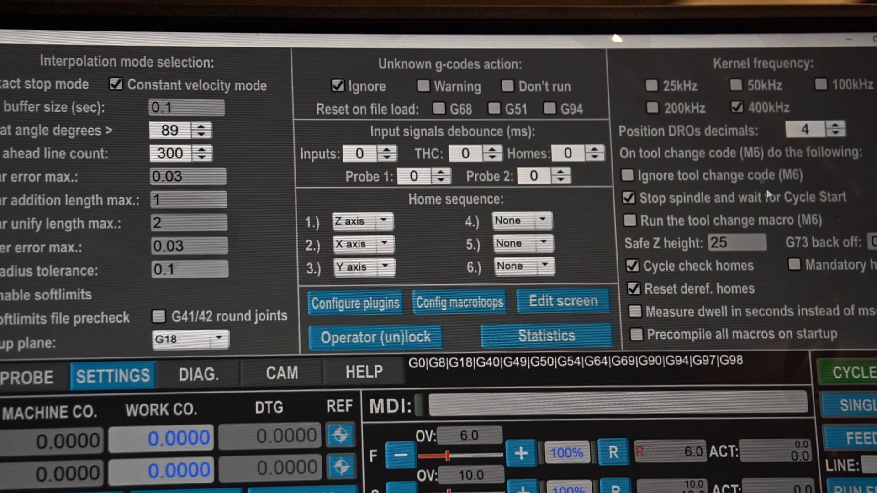